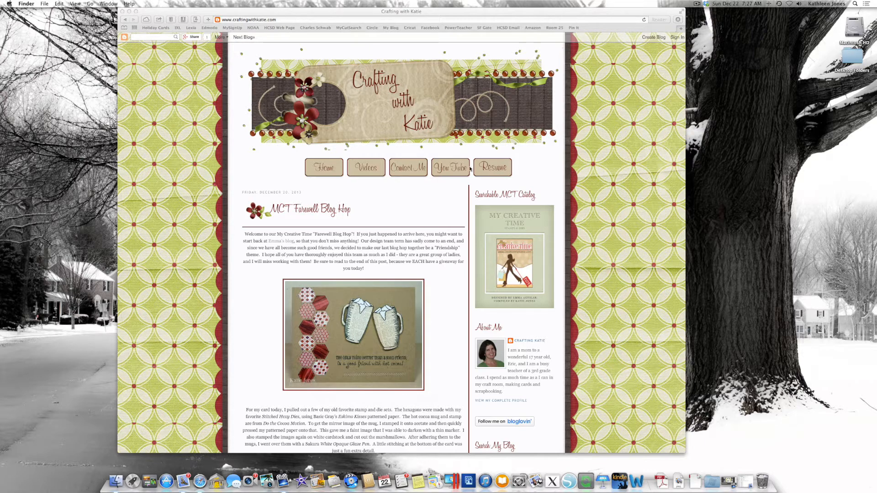
{"action": "mouse_move", "coordinate": [482, 223]}
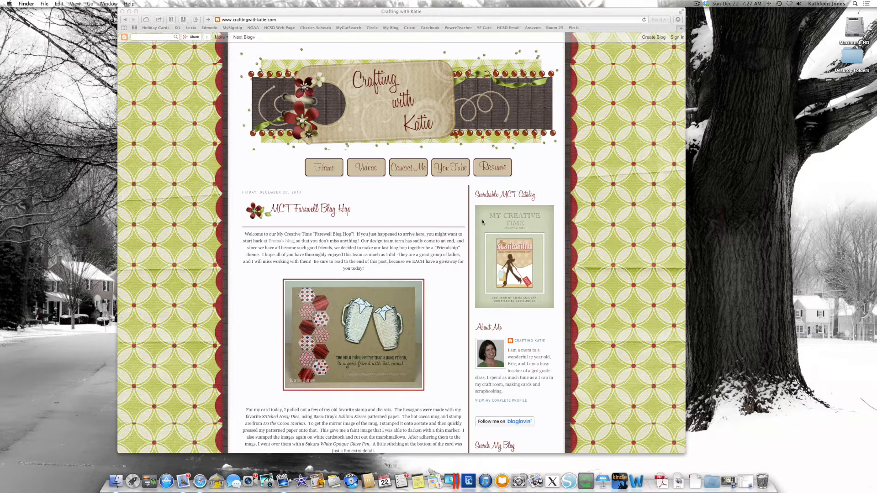
{"action": "mouse_move", "coordinate": [534, 261]}
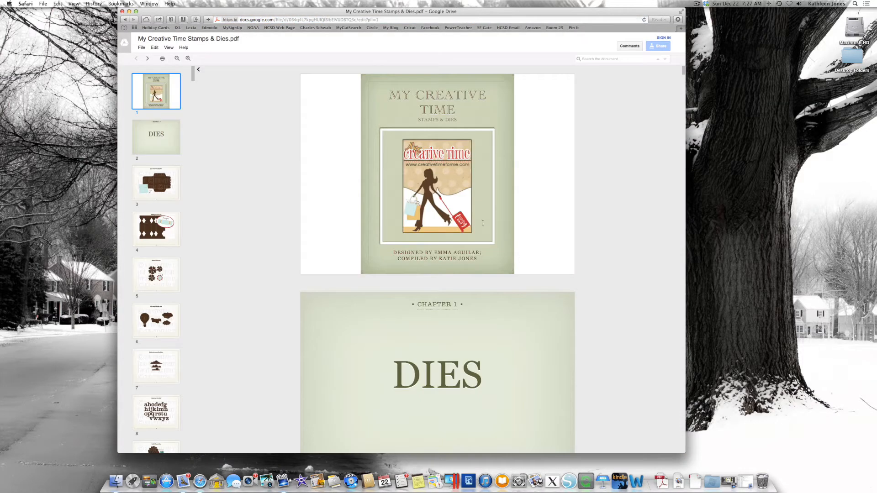
- Scroll the catalog preview to the 3x3 Fancy Envelope Die page and start downloading it
{"action": "scroll", "scroll_direction": "down", "scroll_amount": 3}
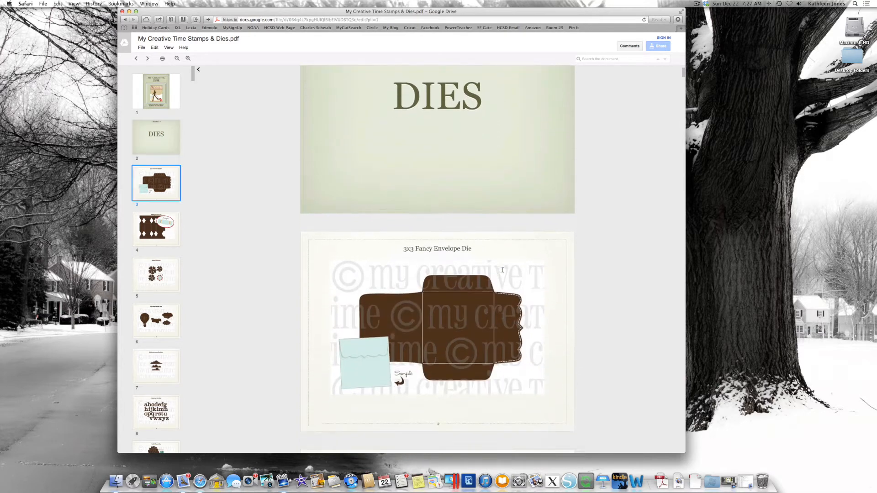
{"action": "scroll", "scroll_direction": "down", "scroll_amount": 3}
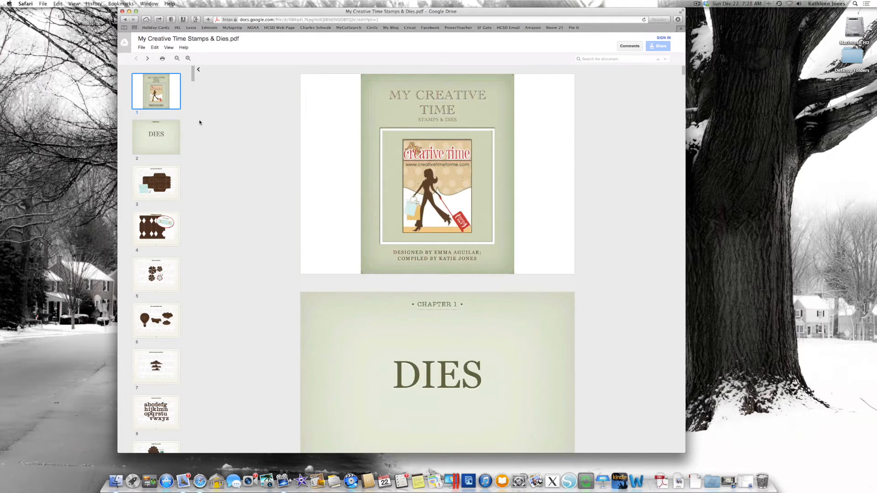
{"action": "mouse_move", "coordinate": [147, 59]}
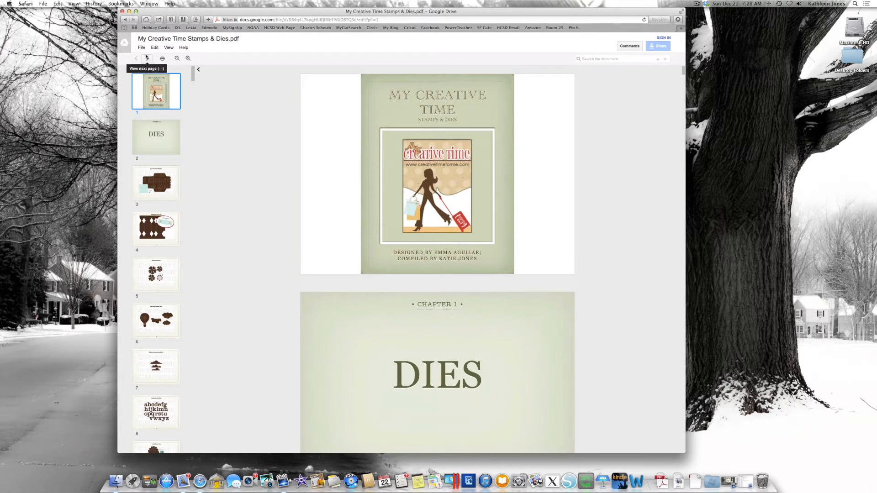
{"action": "left_click", "coordinate": [141, 46]}
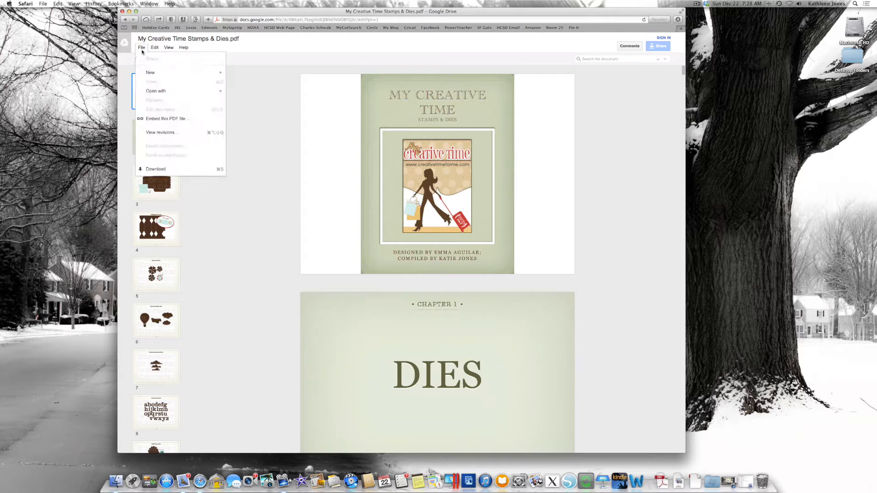
{"action": "mouse_move", "coordinate": [155, 169]}
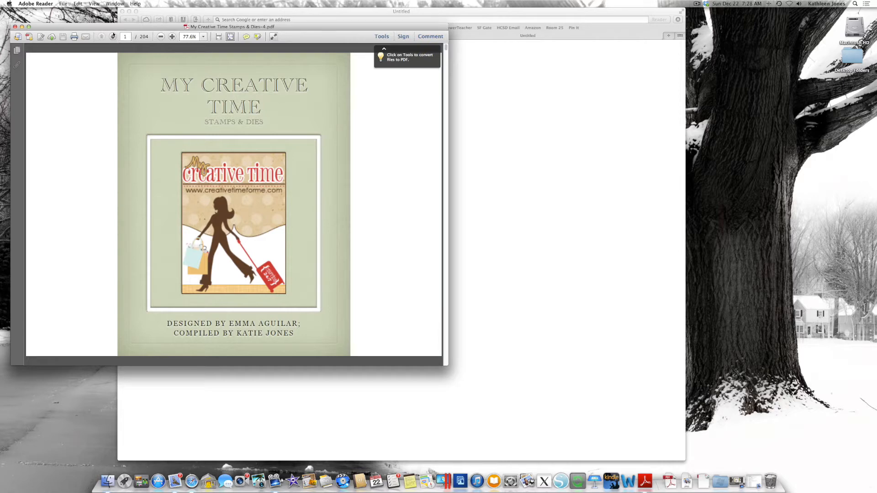
- Page forward through the catalog to the Chocolate Greetings stamp page (page 64)
{"action": "left_click", "coordinate": [113, 37]}
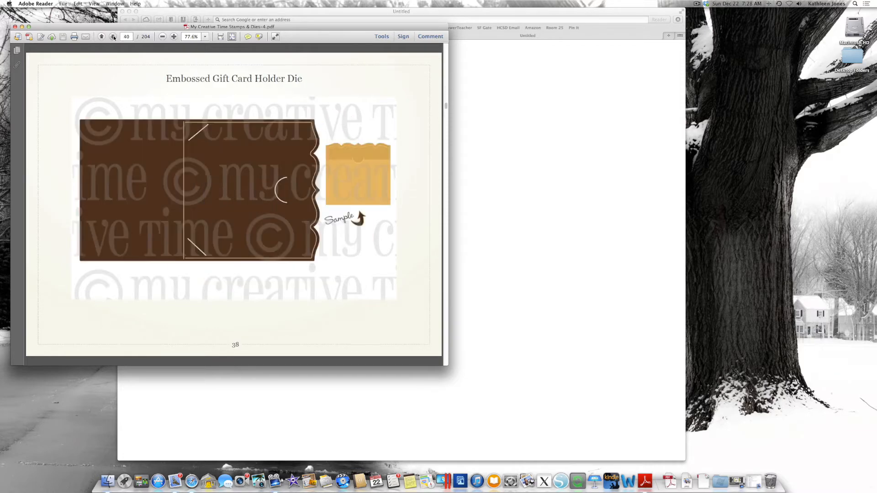
{"action": "left_click", "coordinate": [173, 37]}
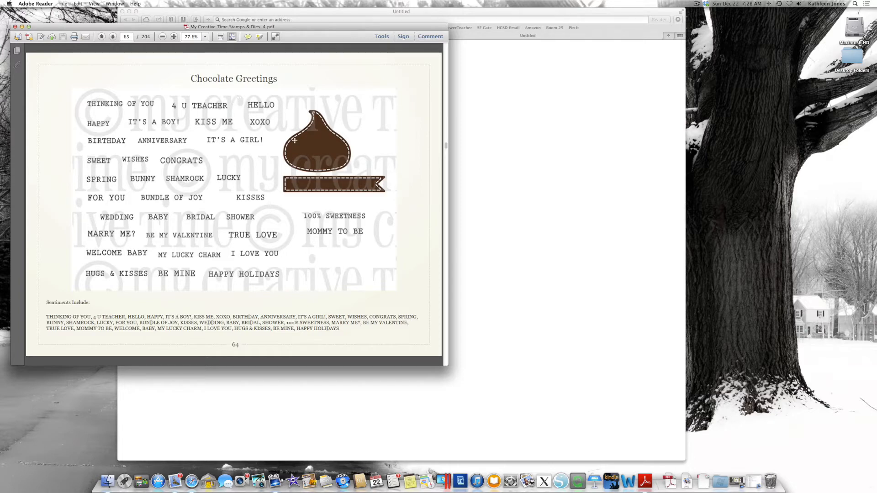
{"action": "mouse_move", "coordinate": [253, 145]}
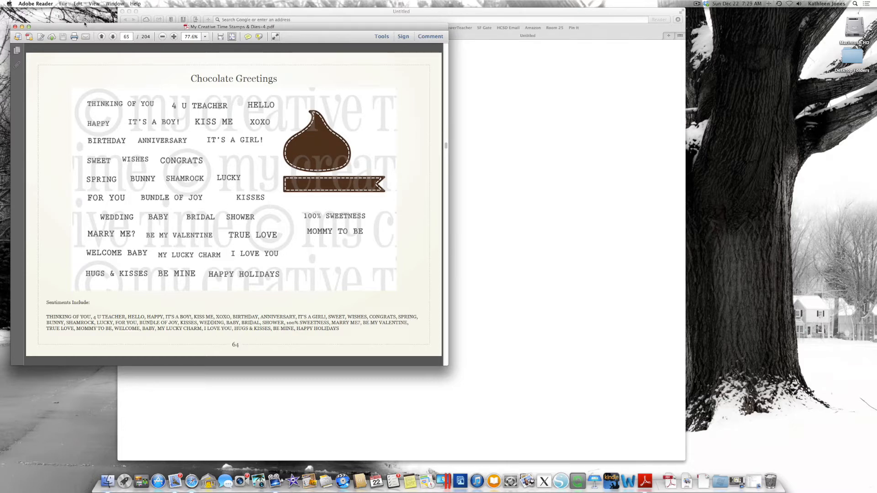
- Search the catalog for the word 'merry' via Edit > Find
{"action": "left_click", "coordinate": [63, 4]}
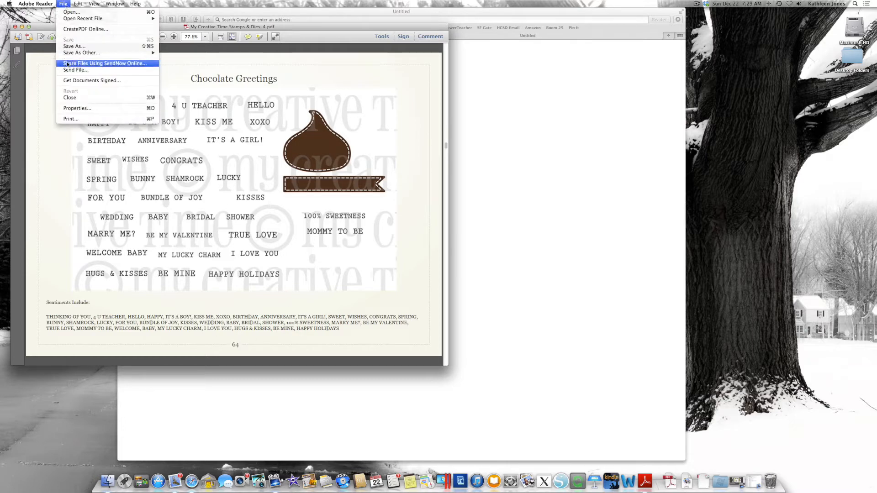
{"action": "left_click", "coordinate": [77, 4]}
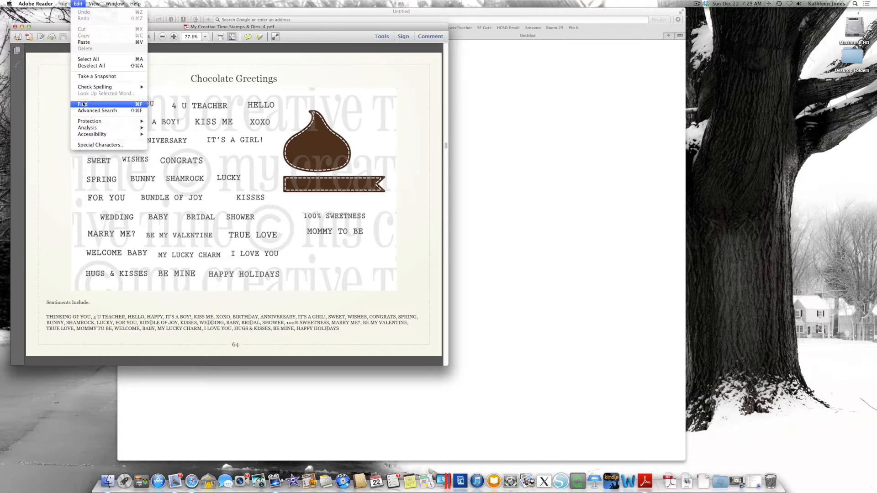
{"action": "left_click", "coordinate": [83, 104]}
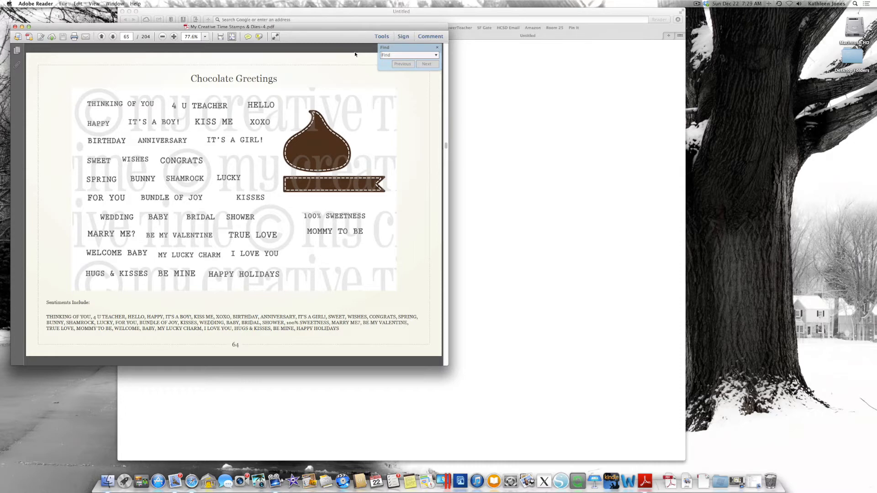
{"action": "type", "text": "merry"}
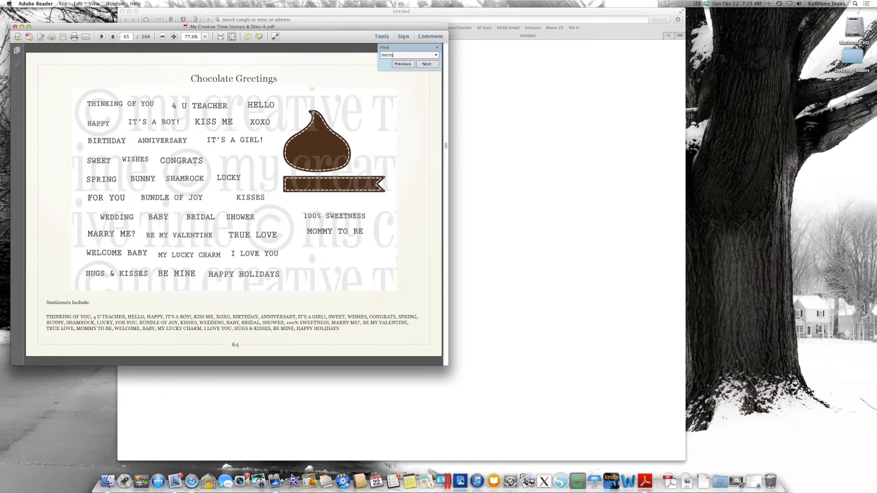
{"action": "left_click", "coordinate": [427, 63]}
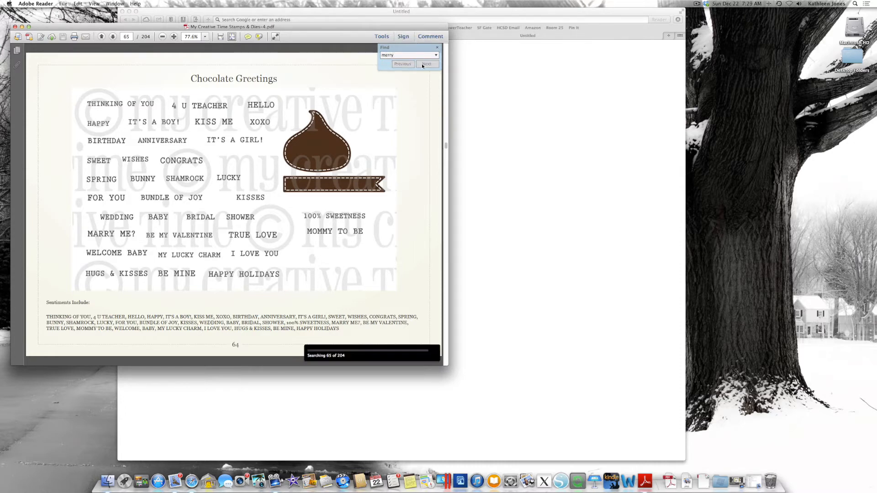
- Step through successive 'merry' matches on the holiday sentiment pages up to Gift Card Sentiments
{"action": "left_click", "coordinate": [426, 63]}
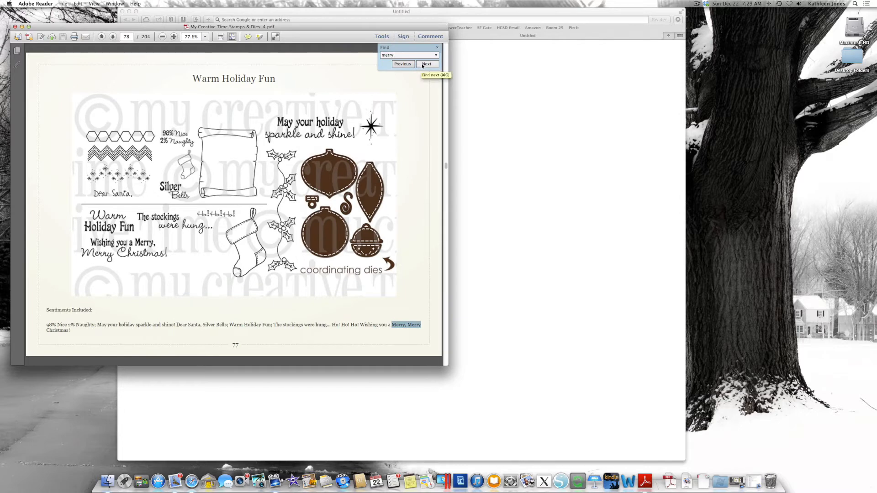
{"action": "mouse_move", "coordinate": [366, 313]}
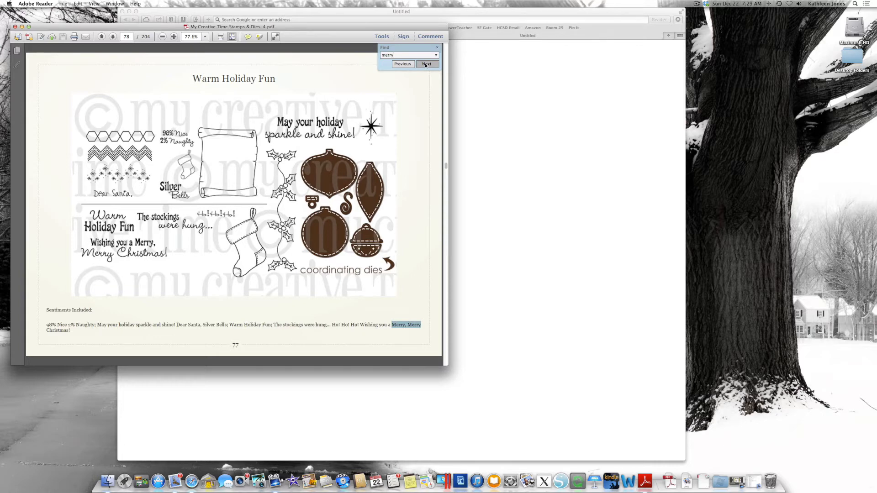
{"action": "left_click", "coordinate": [426, 63]}
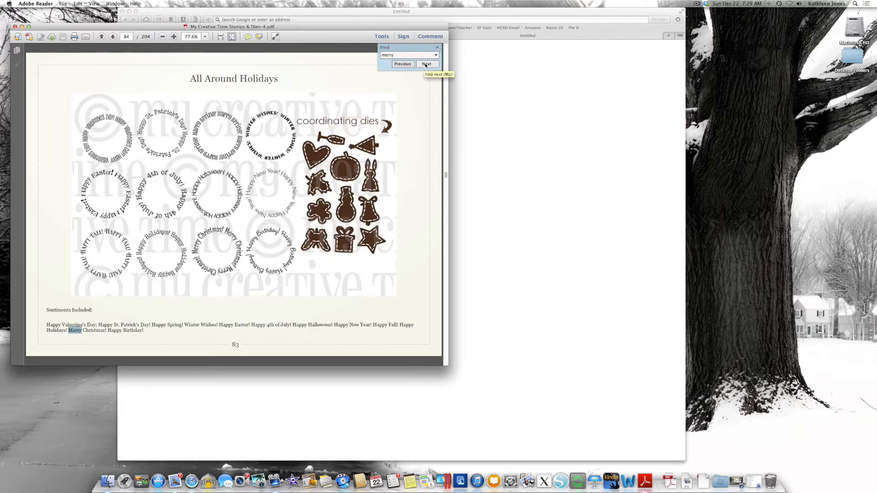
{"action": "left_click", "coordinate": [426, 63]}
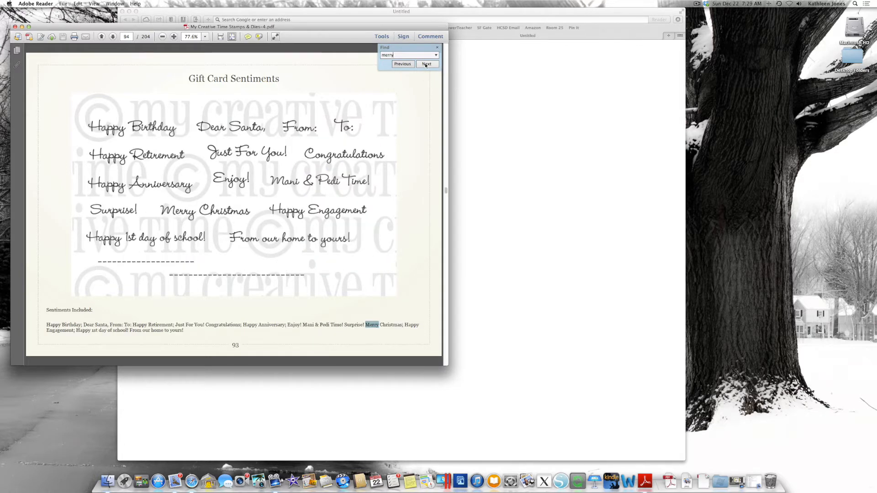
{"action": "left_click", "coordinate": [426, 63]}
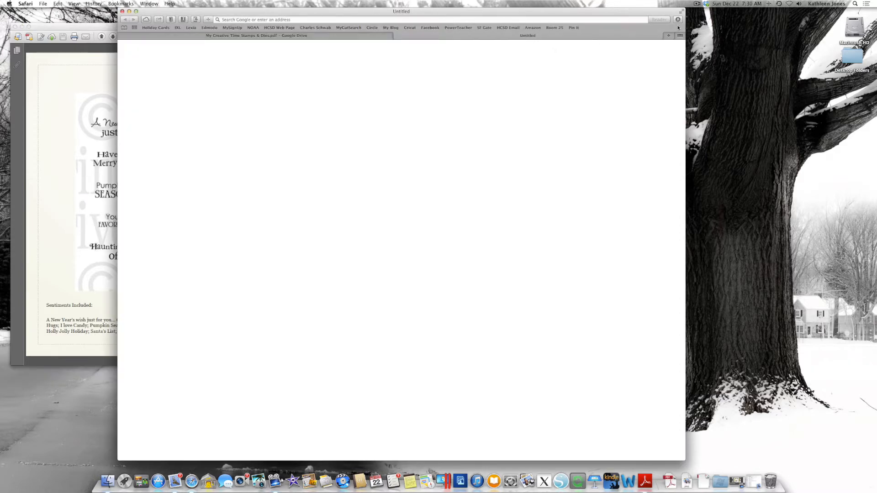
{"action": "mouse_move", "coordinate": [677, 19]}
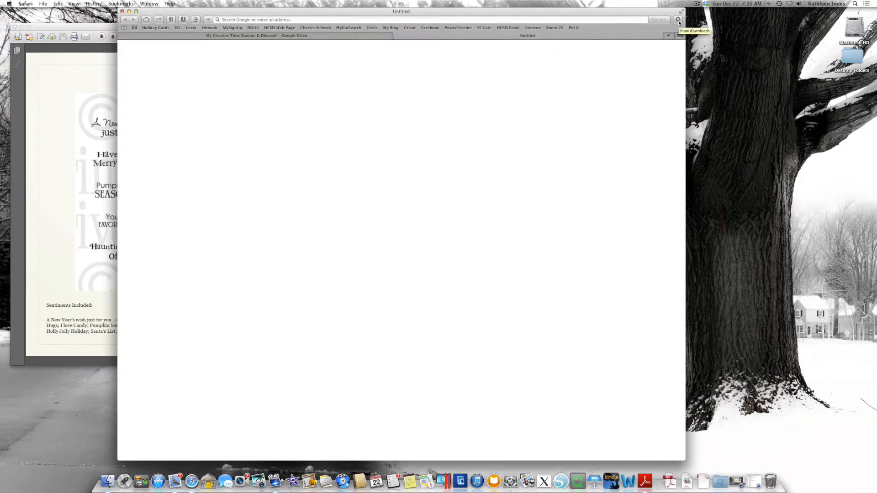
- Show Safari's recent downloads list with the catalog PDF files
{"action": "left_click", "coordinate": [695, 19]}
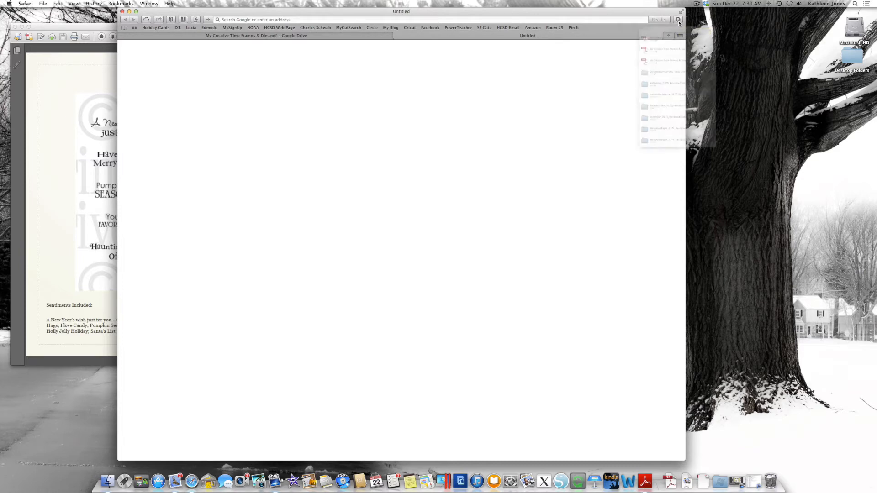
{"action": "left_click", "coordinate": [677, 19]}
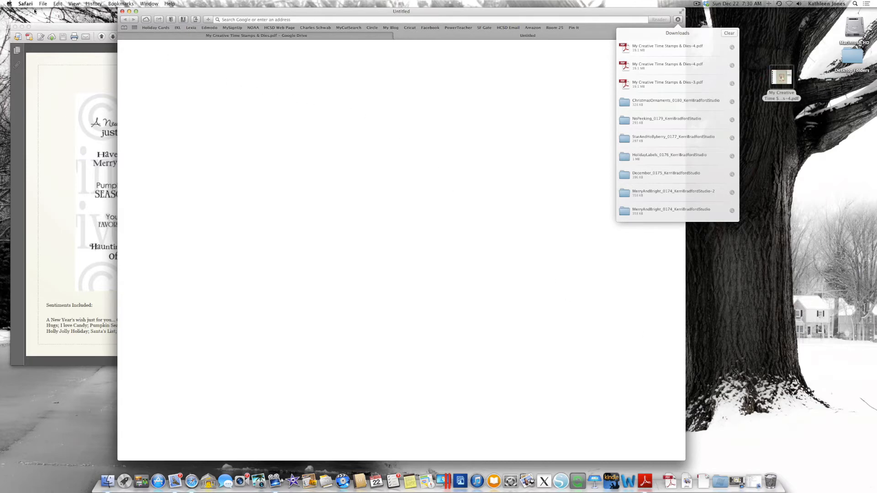
{"action": "left_click", "coordinate": [25, 4]}
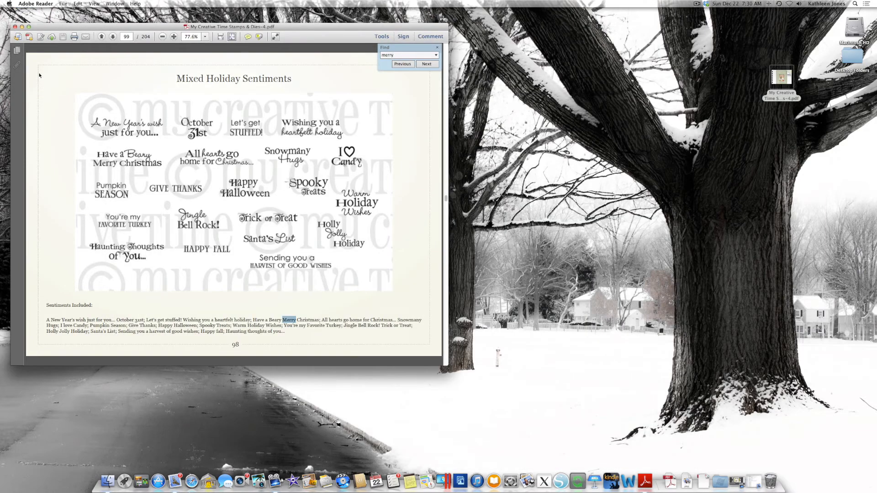
- Quit Adobe Reader, leaving the desktop with the catalog PDF icon
{"action": "left_click", "coordinate": [36, 4]}
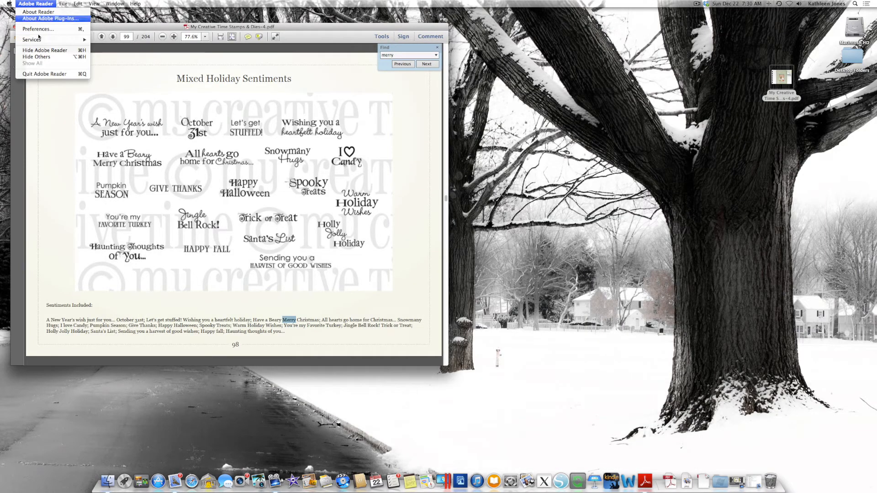
{"action": "left_click", "coordinate": [44, 50]}
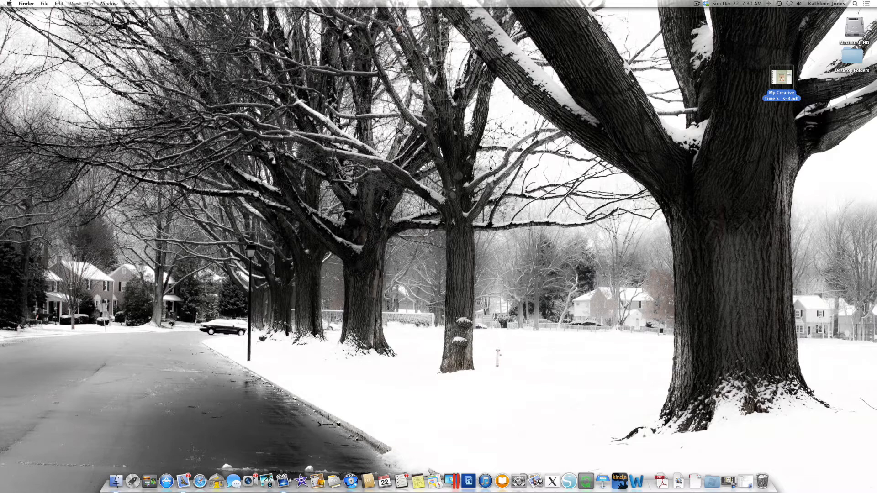
{"action": "mouse_move", "coordinate": [653, 127]}
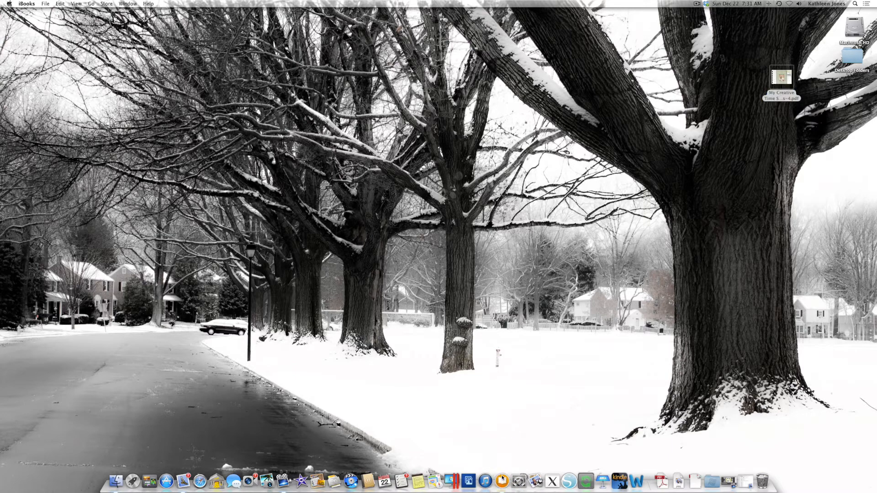
- Reopen the My Creative Time catalog PDF from the desktop, showing its cover page
{"action": "double_click", "coordinate": [782, 77]}
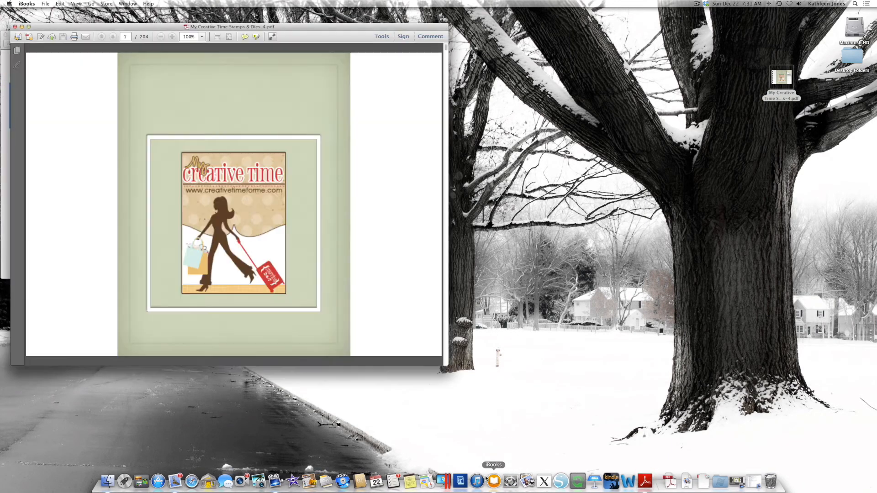
{"action": "left_click", "coordinate": [160, 36]}
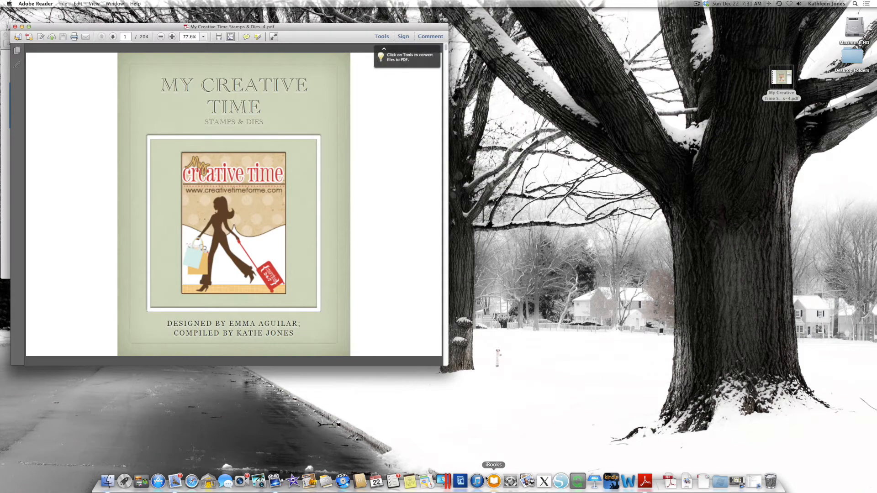
{"action": "mouse_move", "coordinate": [451, 482]}
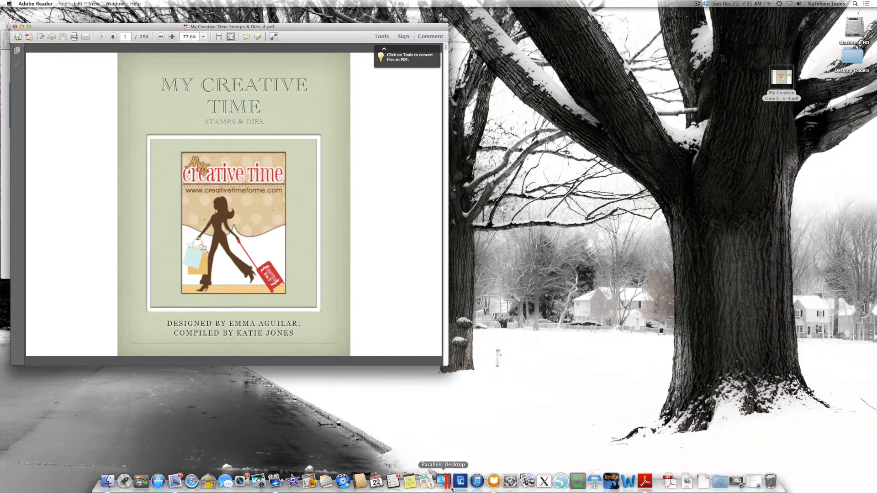
{"action": "mouse_move", "coordinate": [476, 482]}
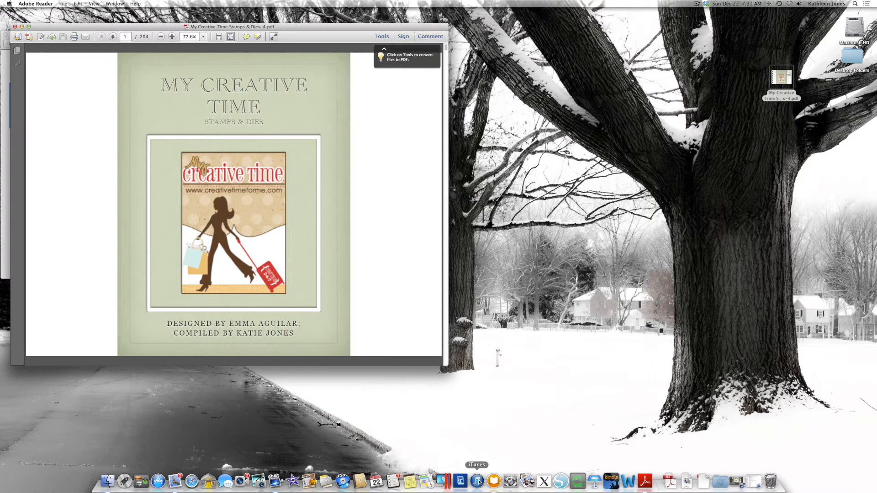
- Launch iTunes and go to the connected iPad's Books sync settings
{"action": "left_click", "coordinate": [476, 481]}
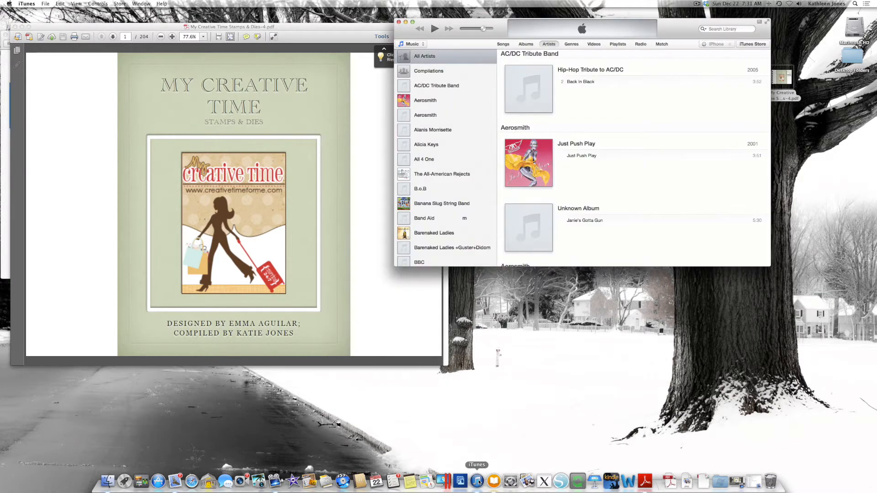
{"action": "mouse_move", "coordinate": [497, 281]}
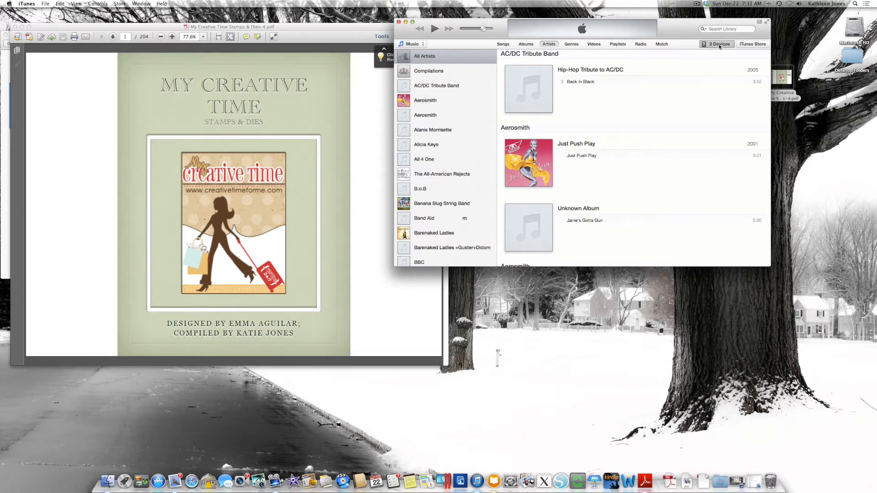
{"action": "left_click", "coordinate": [718, 44]}
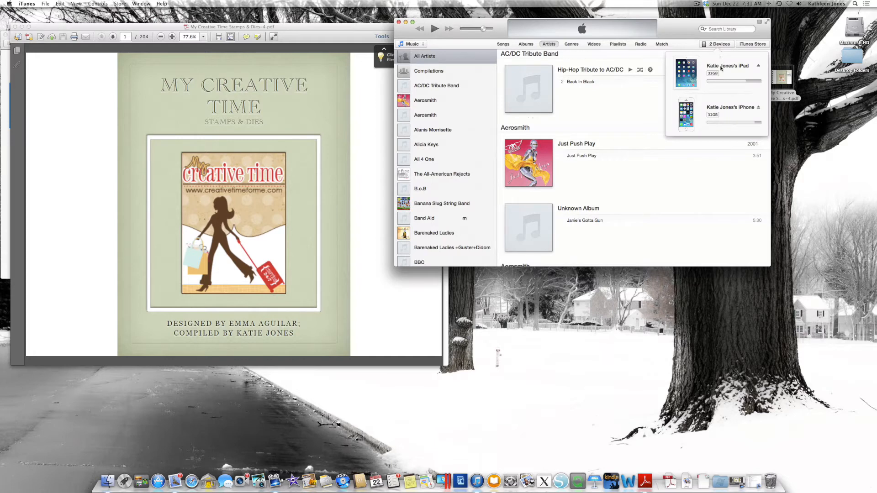
{"action": "left_click", "coordinate": [728, 67]}
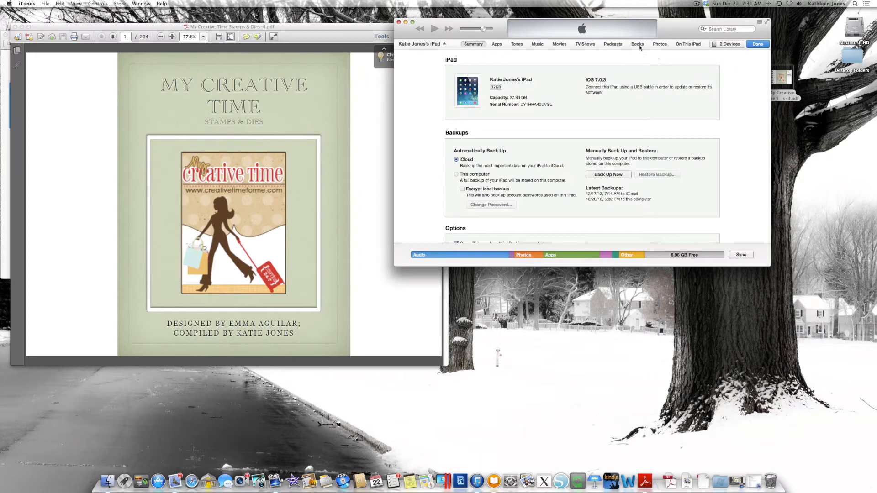
{"action": "left_click", "coordinate": [637, 44]}
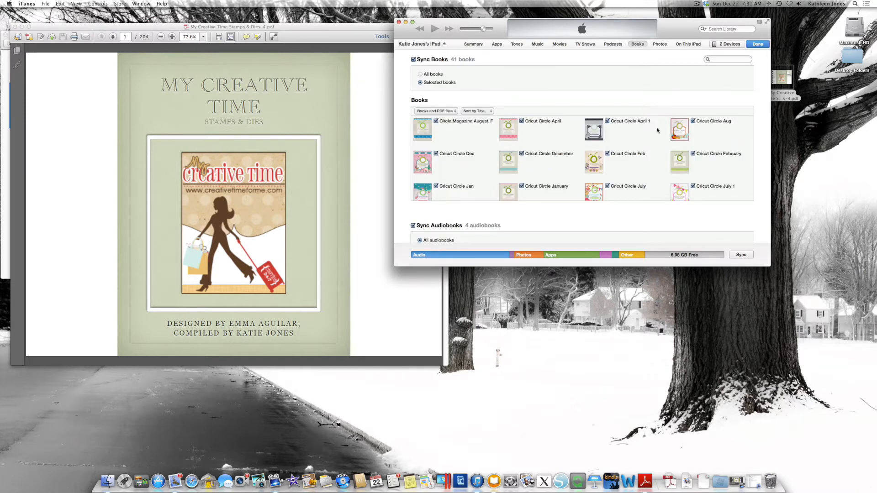
- Tick My Creative Time Stamps & Dies-4 for syncing and apply the change to the iPad
{"action": "scroll", "scroll_direction": "down", "scroll_amount": 3}
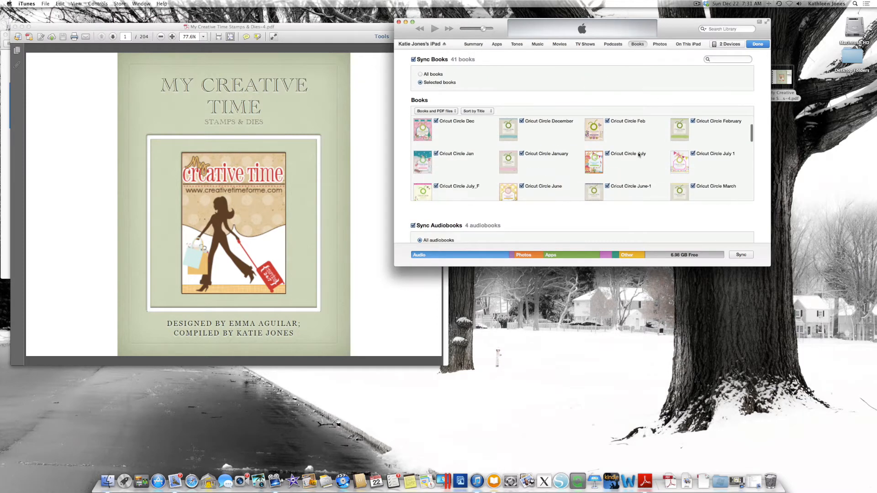
{"action": "scroll", "scroll_direction": "down", "scroll_amount": 3}
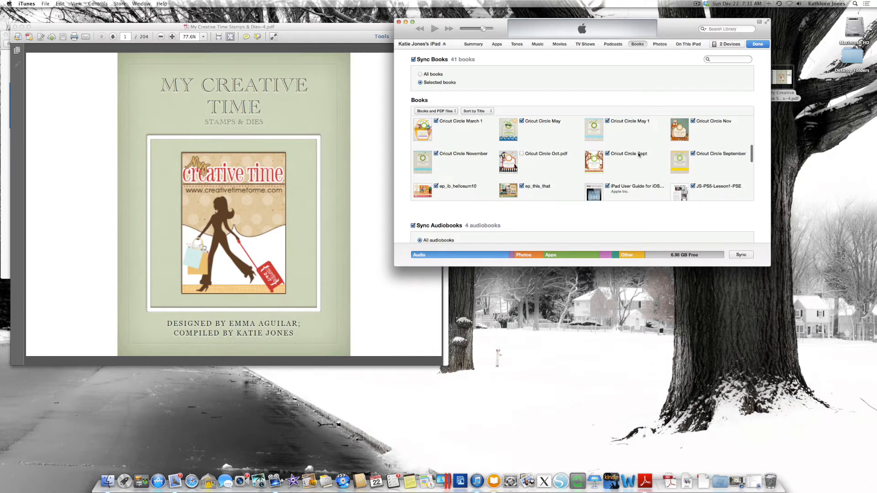
{"action": "scroll", "scroll_direction": "down", "scroll_amount": 3}
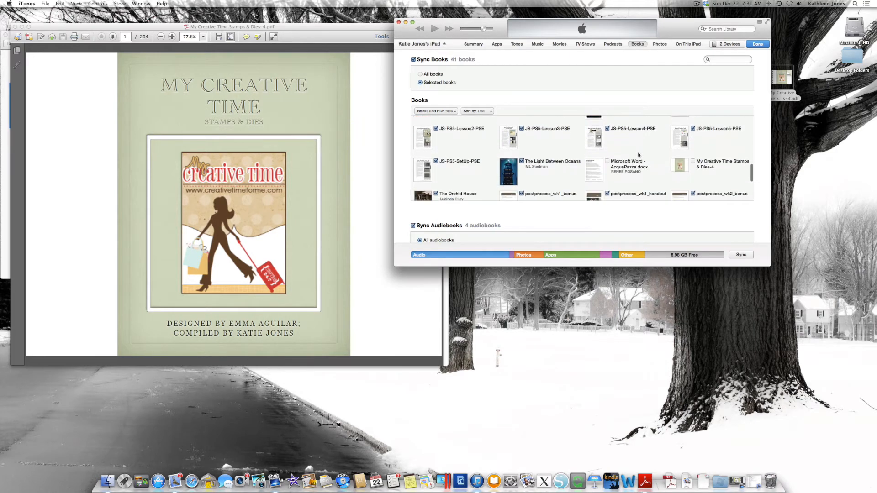
{"action": "mouse_move", "coordinate": [711, 174]}
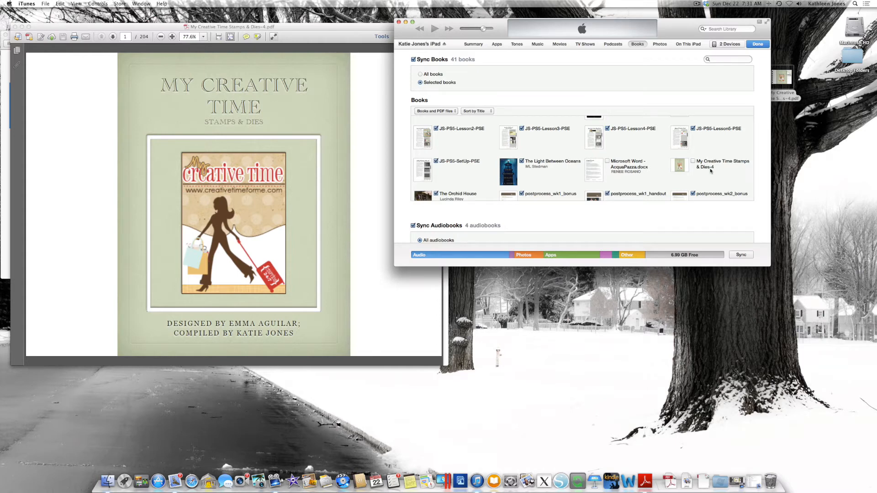
{"action": "mouse_move", "coordinate": [698, 166]}
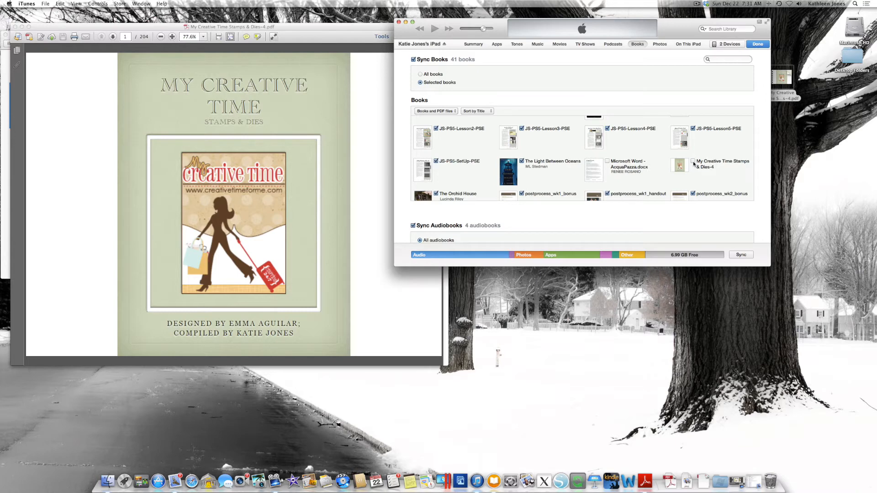
{"action": "left_click", "coordinate": [694, 162]}
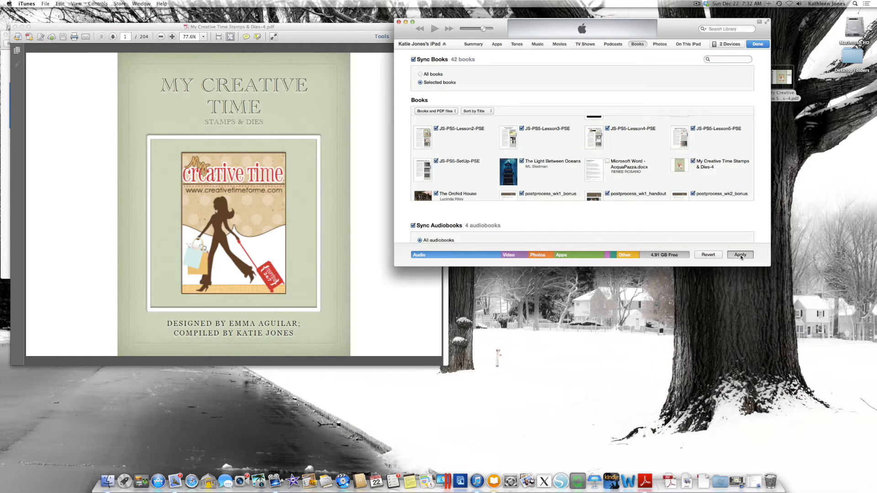
{"action": "left_click", "coordinate": [739, 255]}
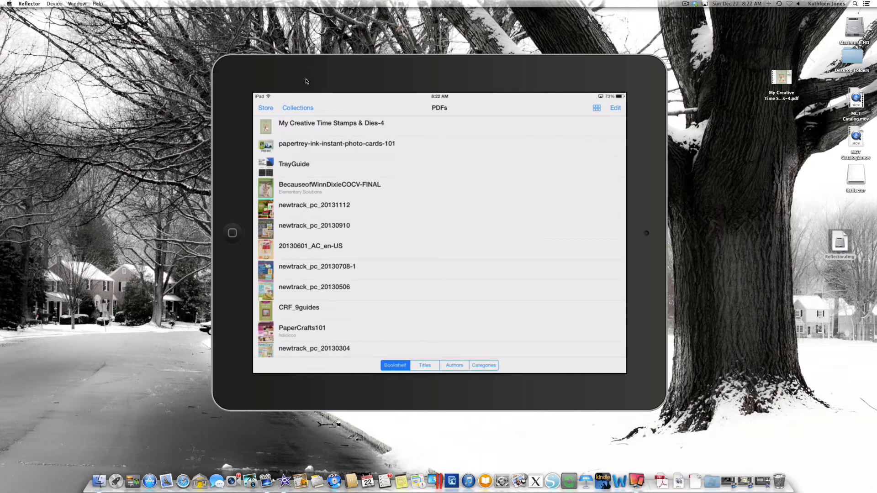
- From the PDFs collection in iBooks, open My Creative Time Stamps & Dies-4
{"action": "left_click", "coordinate": [298, 108]}
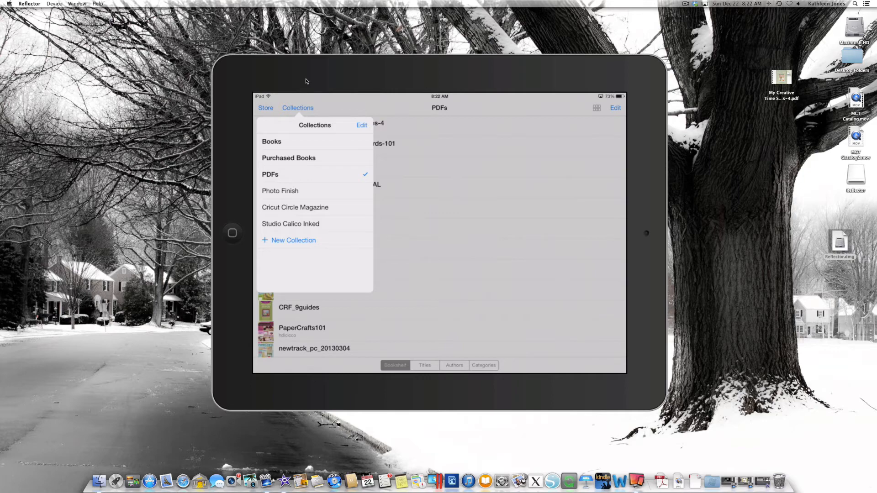
{"action": "left_click", "coordinate": [271, 174]}
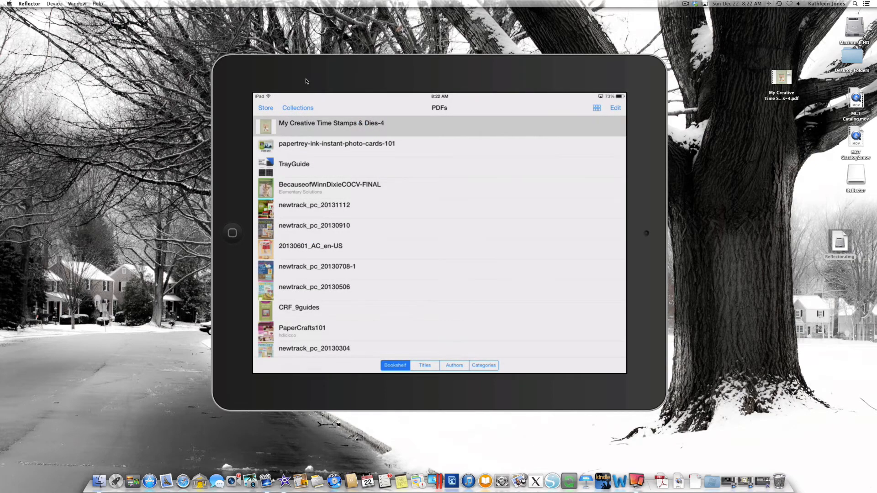
{"action": "left_click", "coordinate": [331, 124]}
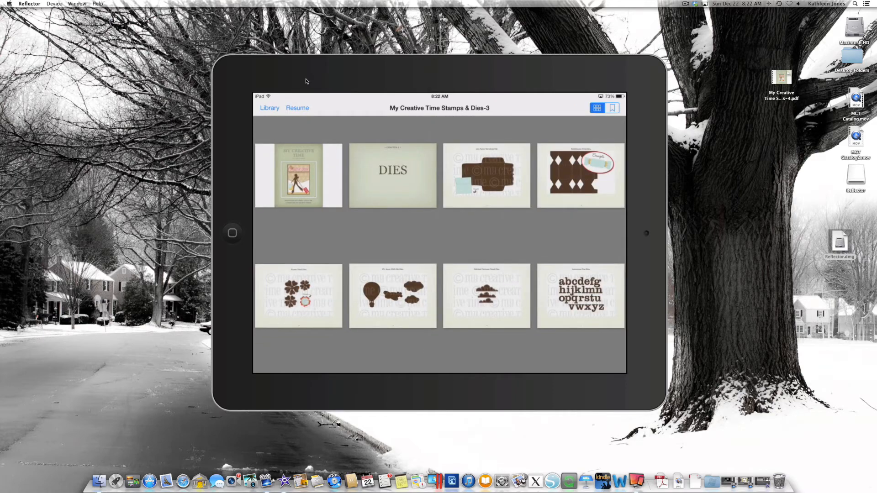
- Scroll the thumbnails to the Stitched Lollipop Holder Die page, page 42 of 204
{"action": "scroll", "scroll_direction": "down", "scroll_amount": 3}
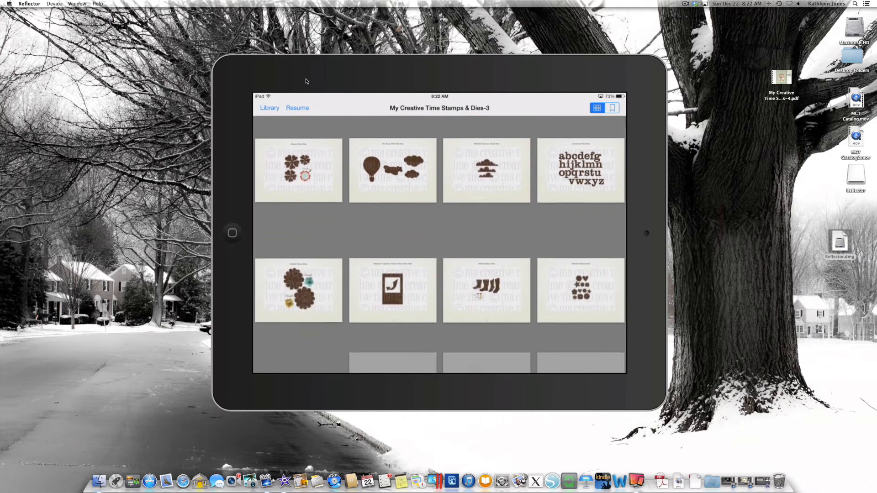
{"action": "scroll", "scroll_direction": "down", "scroll_amount": 3}
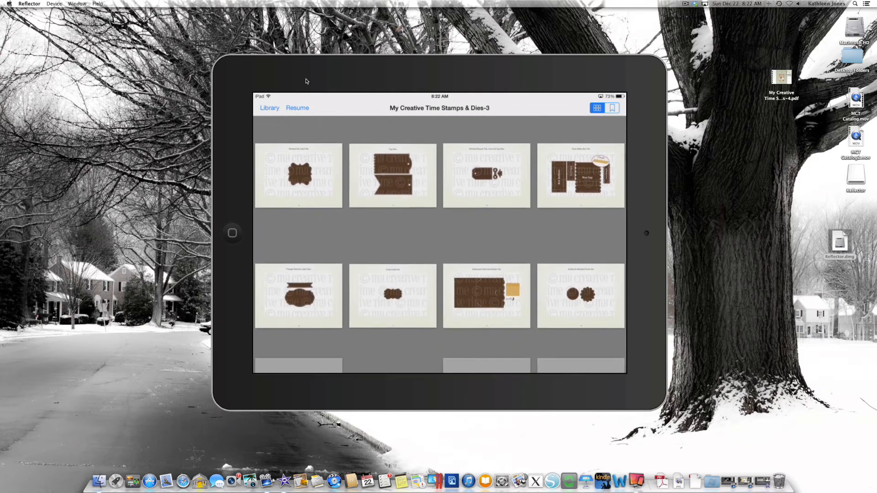
{"action": "scroll", "scroll_direction": "down", "scroll_amount": 3}
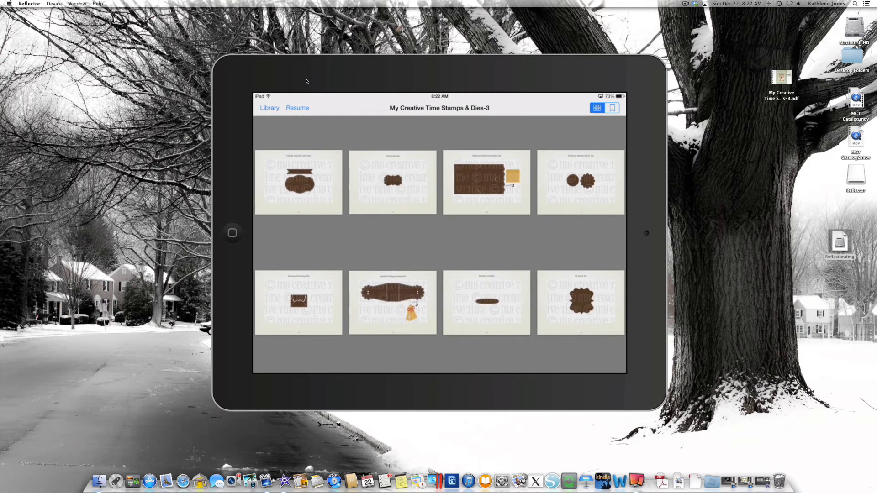
{"action": "left_click", "coordinate": [486, 182]}
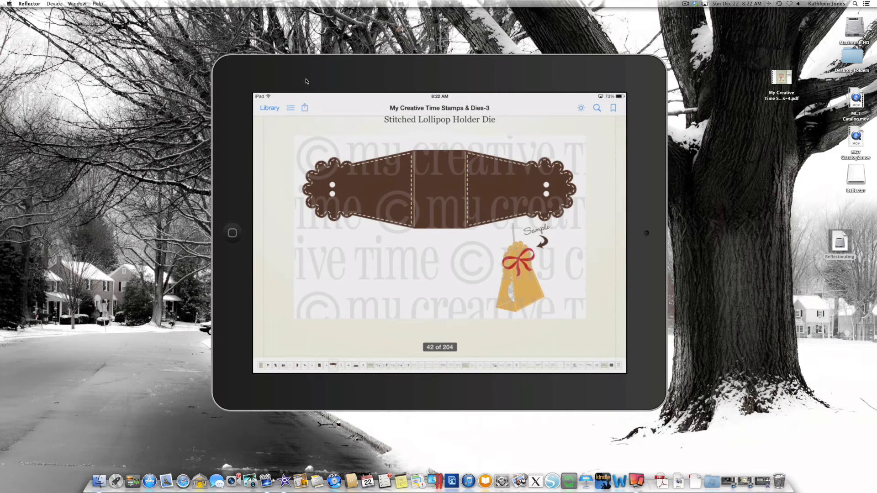
- Search the catalog for 'Wedding', landing on the Chocolate Greetings page, page 65 of 204
{"action": "left_click", "coordinate": [597, 108]}
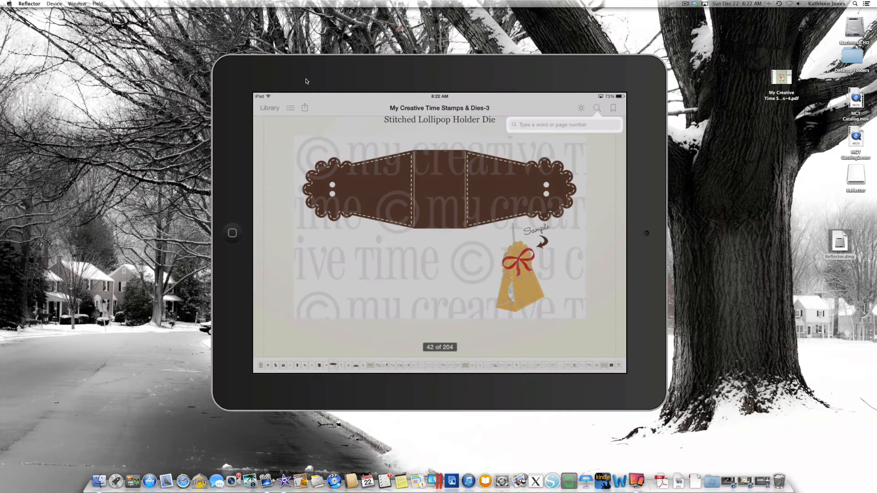
{"action": "left_click", "coordinate": [564, 124]}
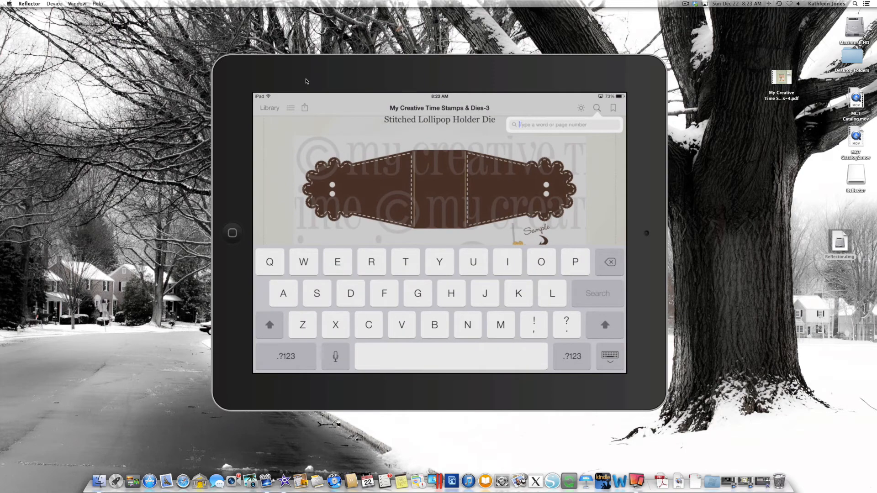
{"action": "type", "text": "Wedd"}
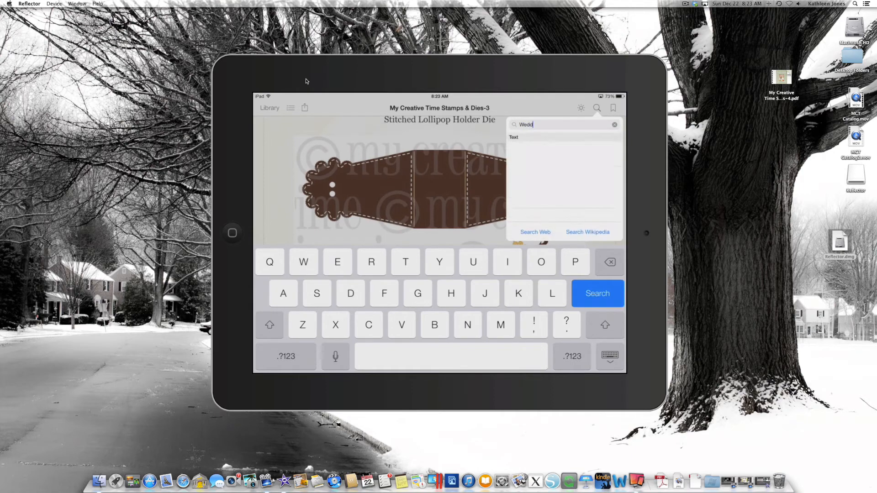
{"action": "type", "text": "ing"}
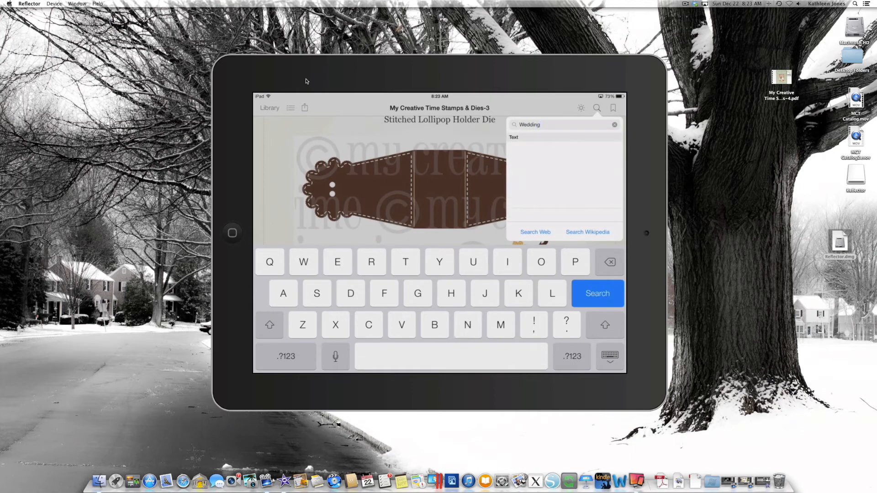
{"action": "left_click", "coordinate": [597, 294]}
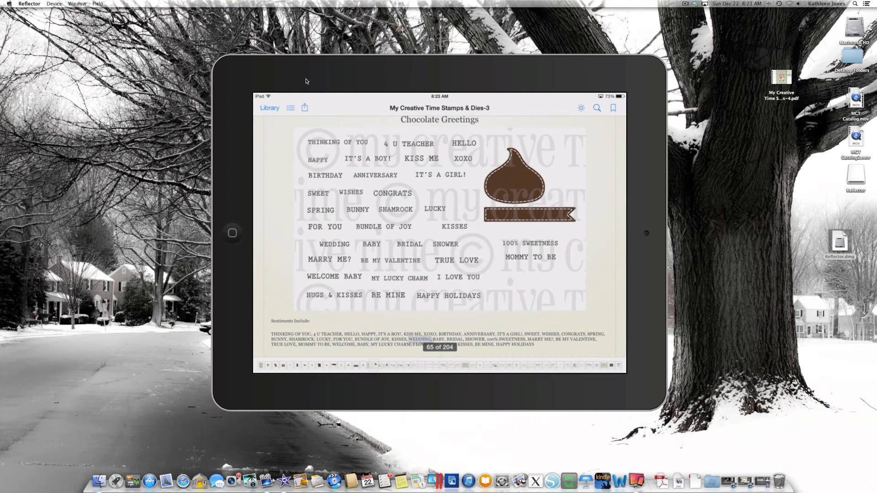
- Browse later catalog pages, then switch iBooks to the page-thumbnail grid view
{"action": "left_click", "coordinate": [613, 107]}
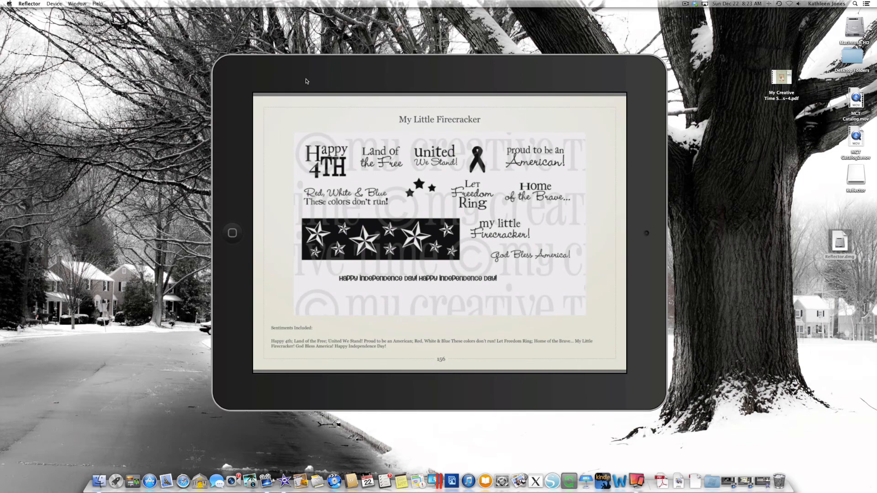
{"action": "left_click", "coordinate": [440, 224]}
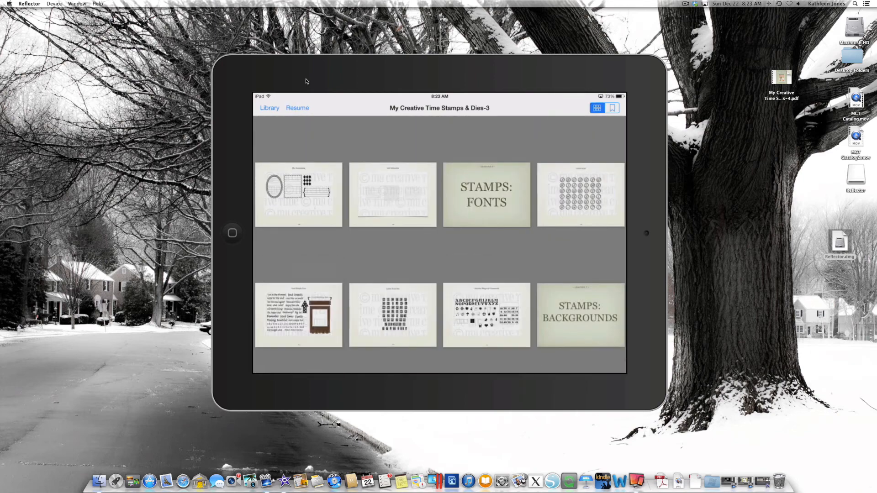
- Scroll through the catalog thumbnails and return to the library's PDFs bookshelf
{"action": "scroll", "scroll_direction": "down", "scroll_amount": 3}
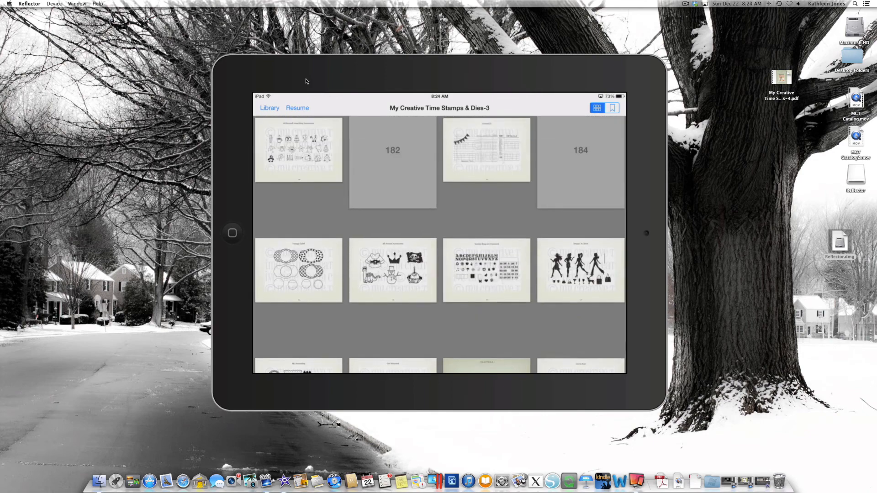
{"action": "scroll", "scroll_direction": "up", "scroll_amount": 3}
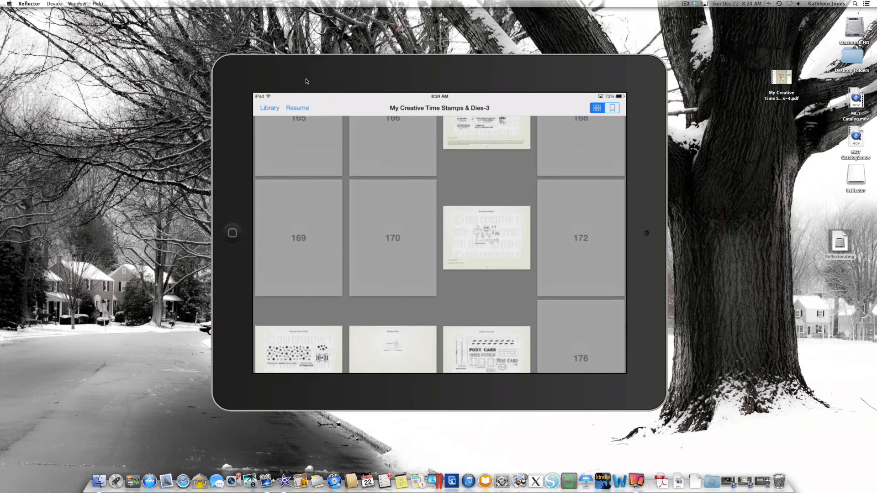
{"action": "scroll", "scroll_direction": "up", "scroll_amount": 3}
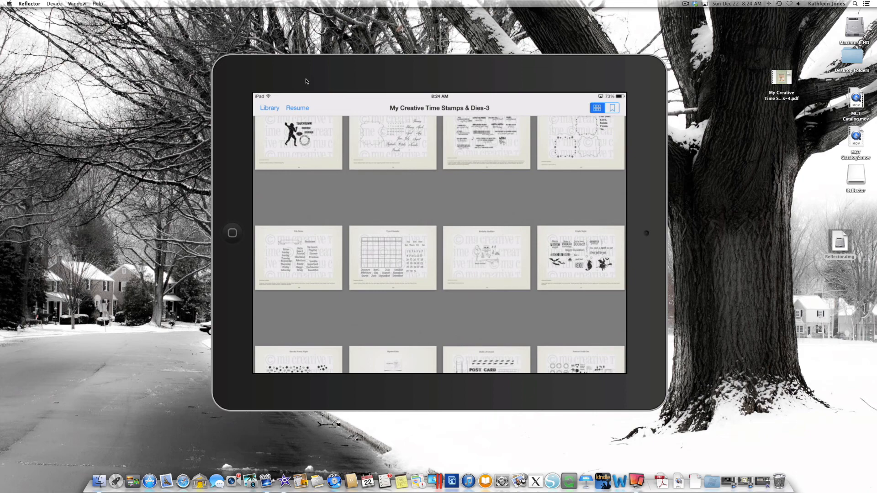
{"action": "left_click", "coordinate": [270, 108]}
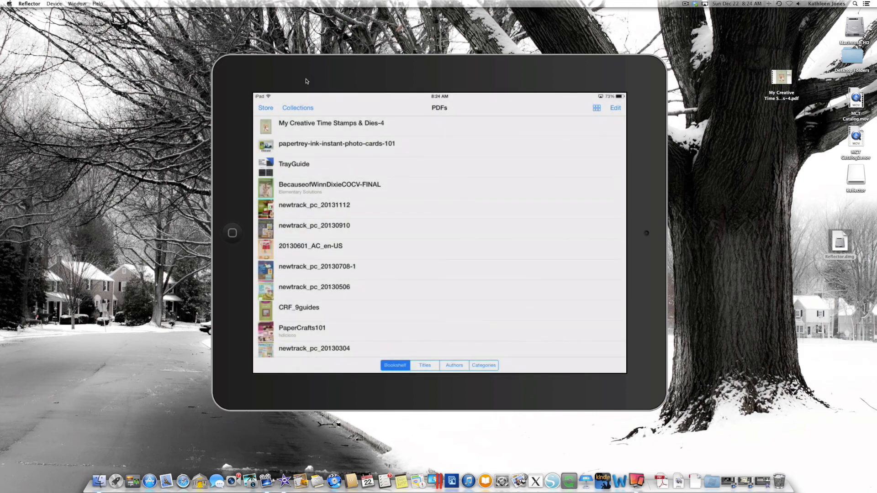
- Delete My Creative Time Stamps & Dies-4 from the PDFs shelf and confirm
{"action": "left_click", "coordinate": [615, 108]}
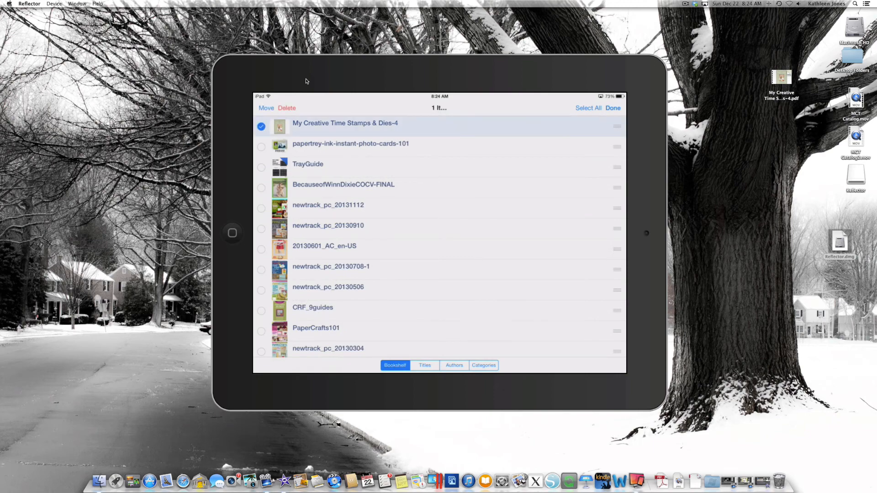
{"action": "left_click", "coordinate": [286, 108]}
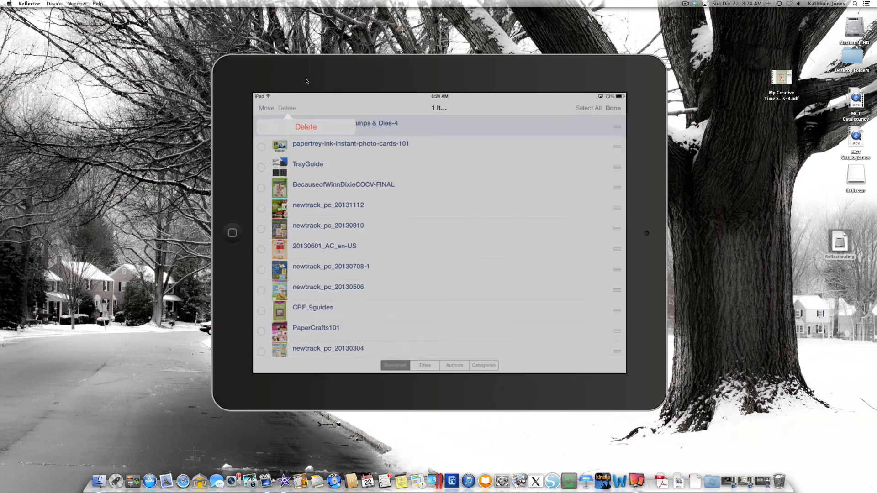
{"action": "left_click", "coordinate": [614, 108]}
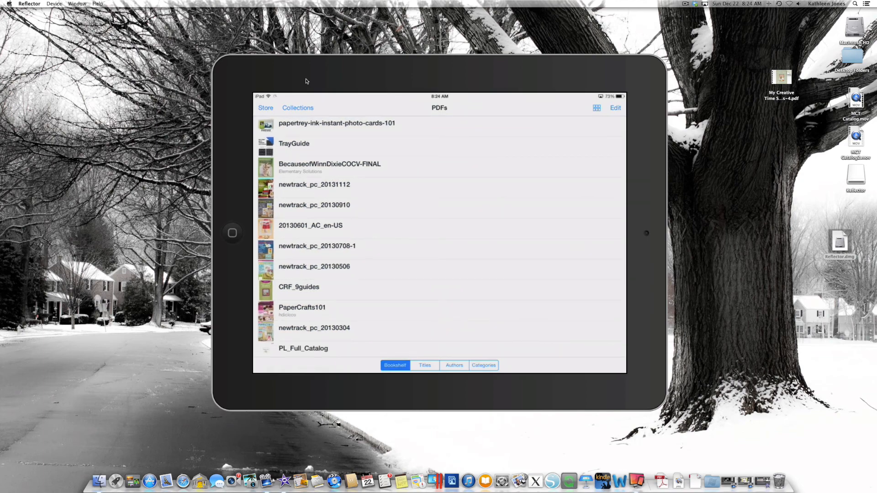
{"action": "mouse_move", "coordinate": [502, 480]}
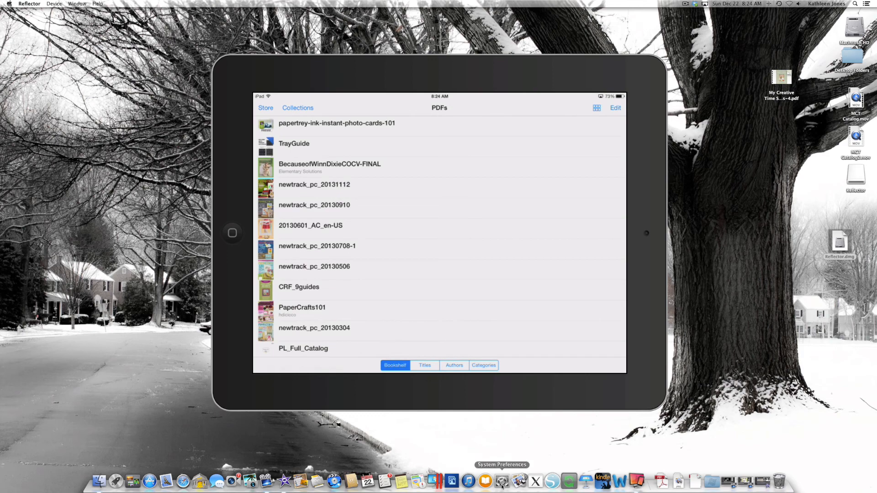
- Bring up the Mac iBooks library viewed by Collections
{"action": "left_click", "coordinate": [484, 482]}
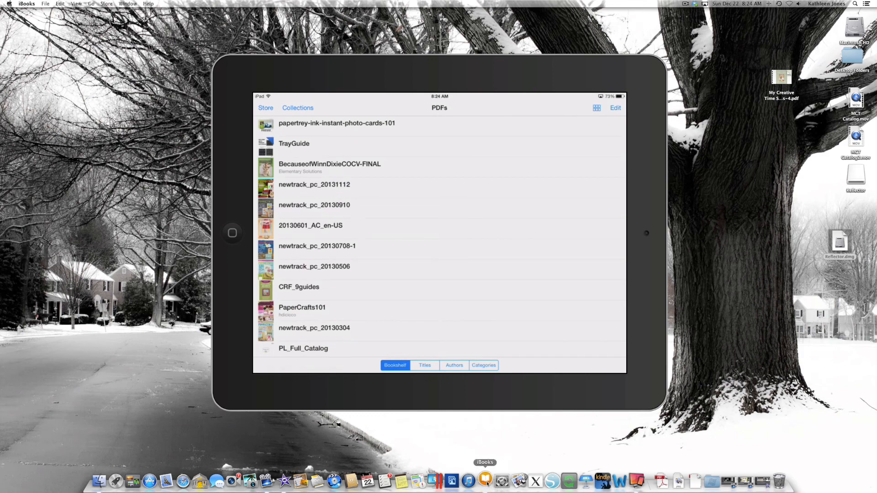
{"action": "left_click", "coordinate": [484, 481]}
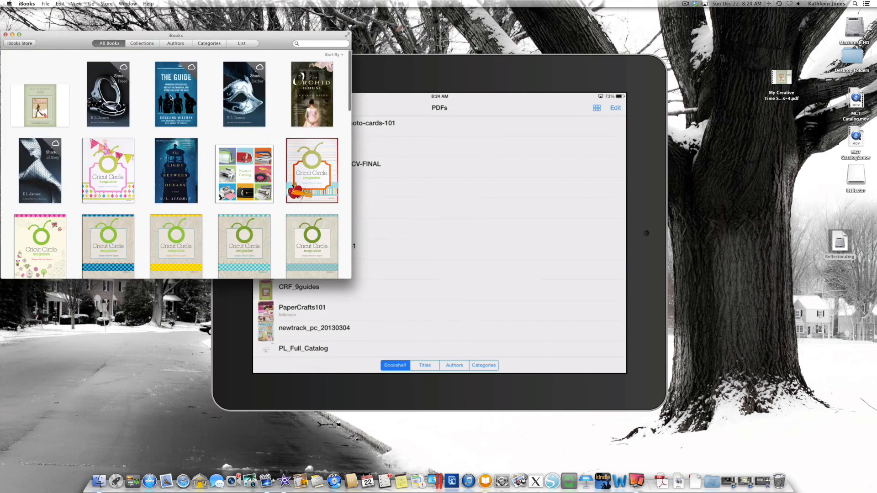
{"action": "left_click", "coordinate": [142, 43]}
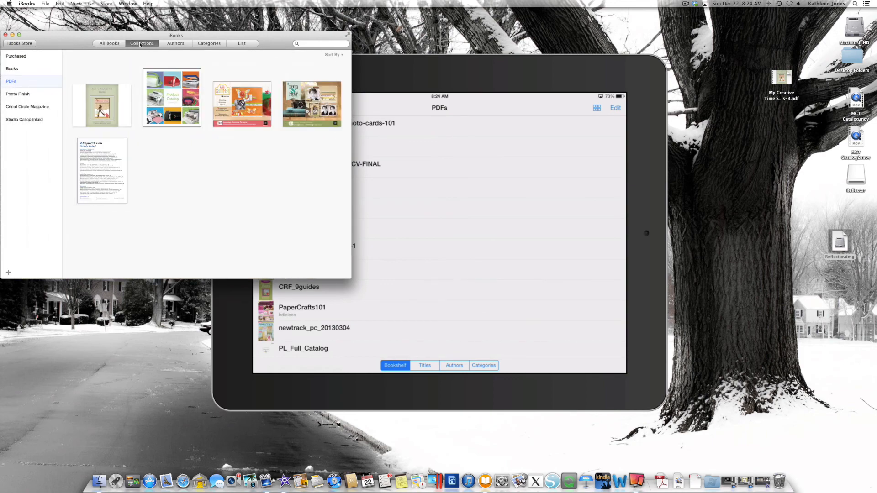
- Remove the first PDF in the PDFs collection from the Mac and confirm
{"action": "left_click", "coordinate": [101, 106]}
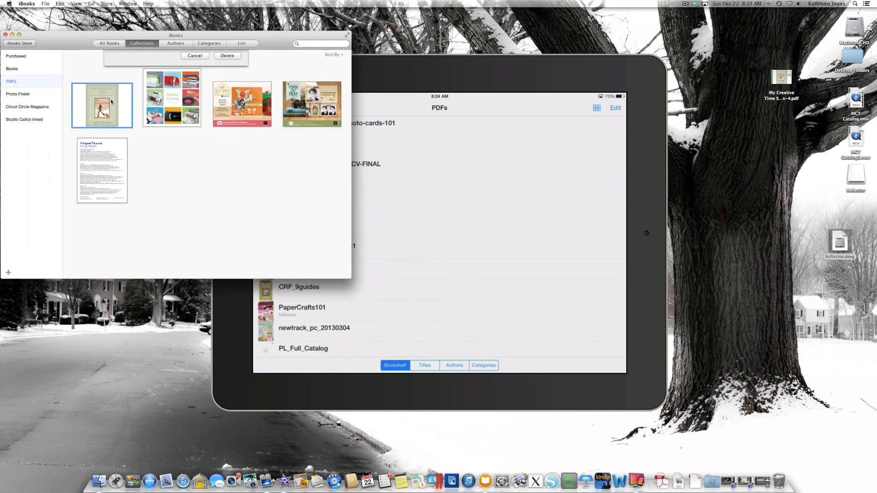
{"action": "left_click", "coordinate": [228, 56]}
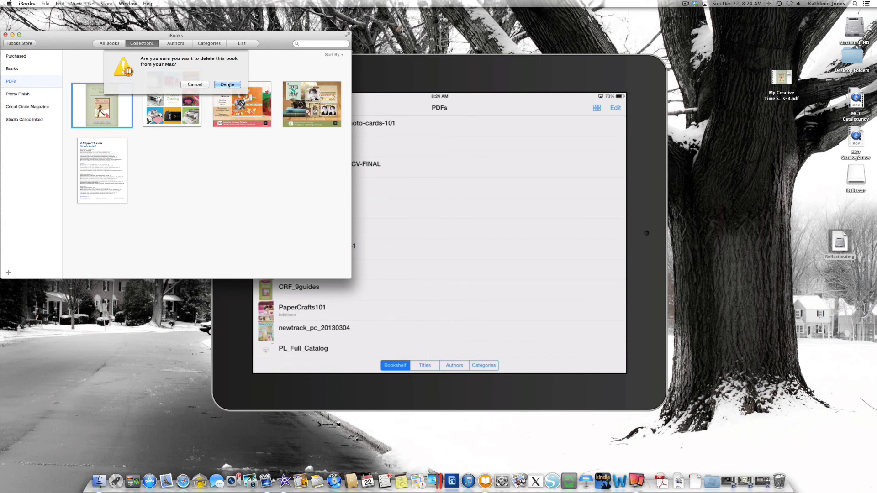
{"action": "mouse_move", "coordinate": [228, 84]}
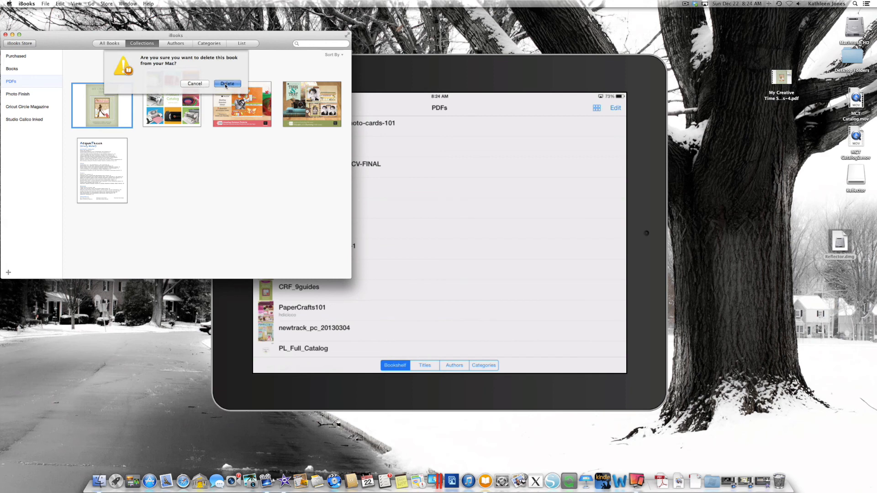
{"action": "left_click", "coordinate": [228, 84]}
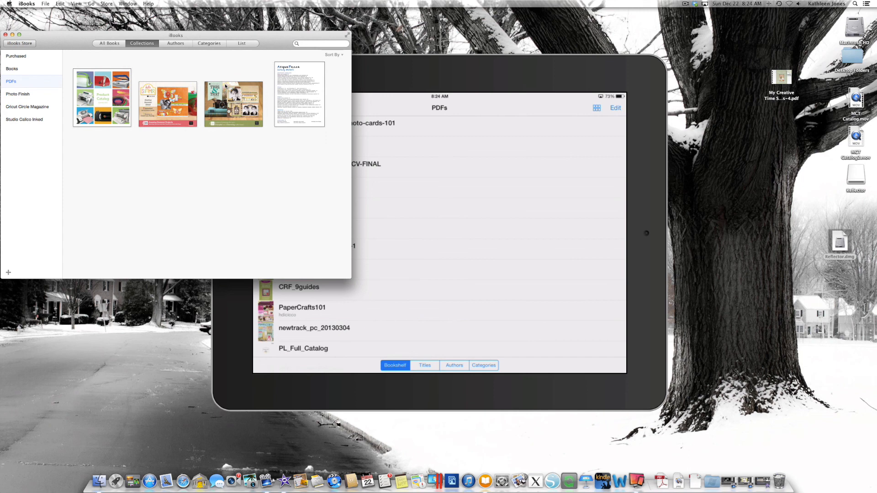